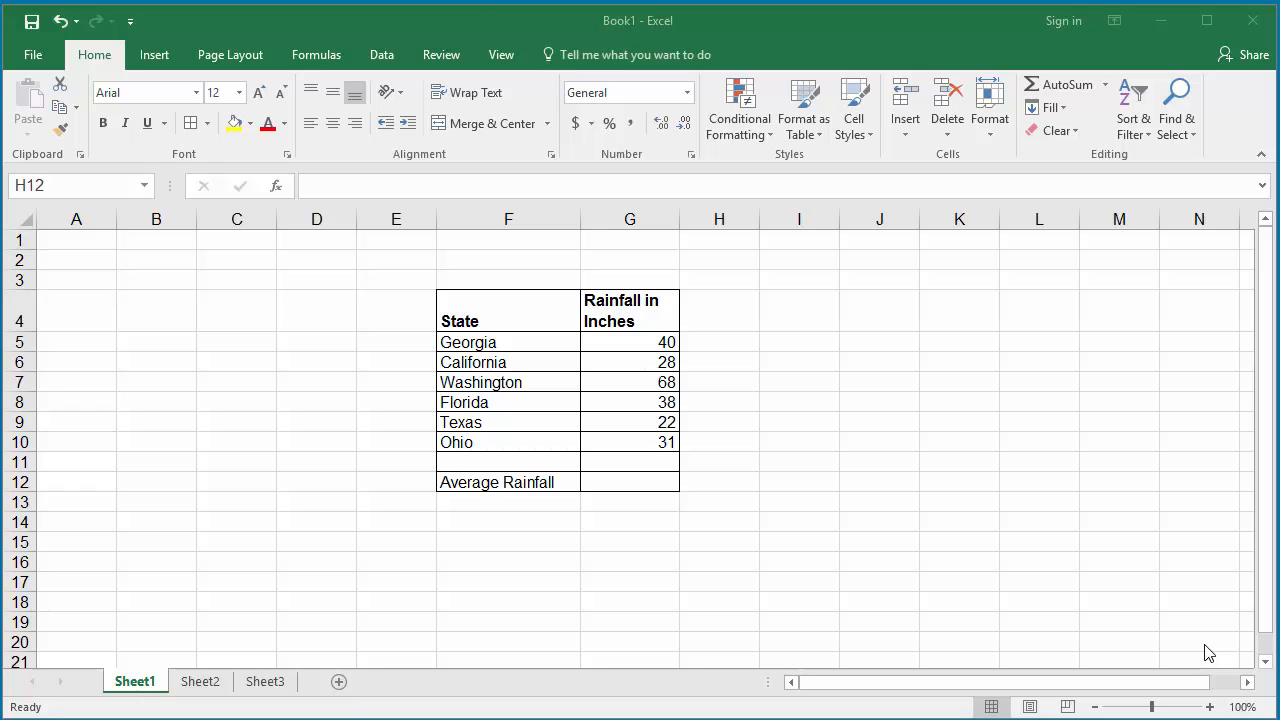
mouse_move(893, 495)
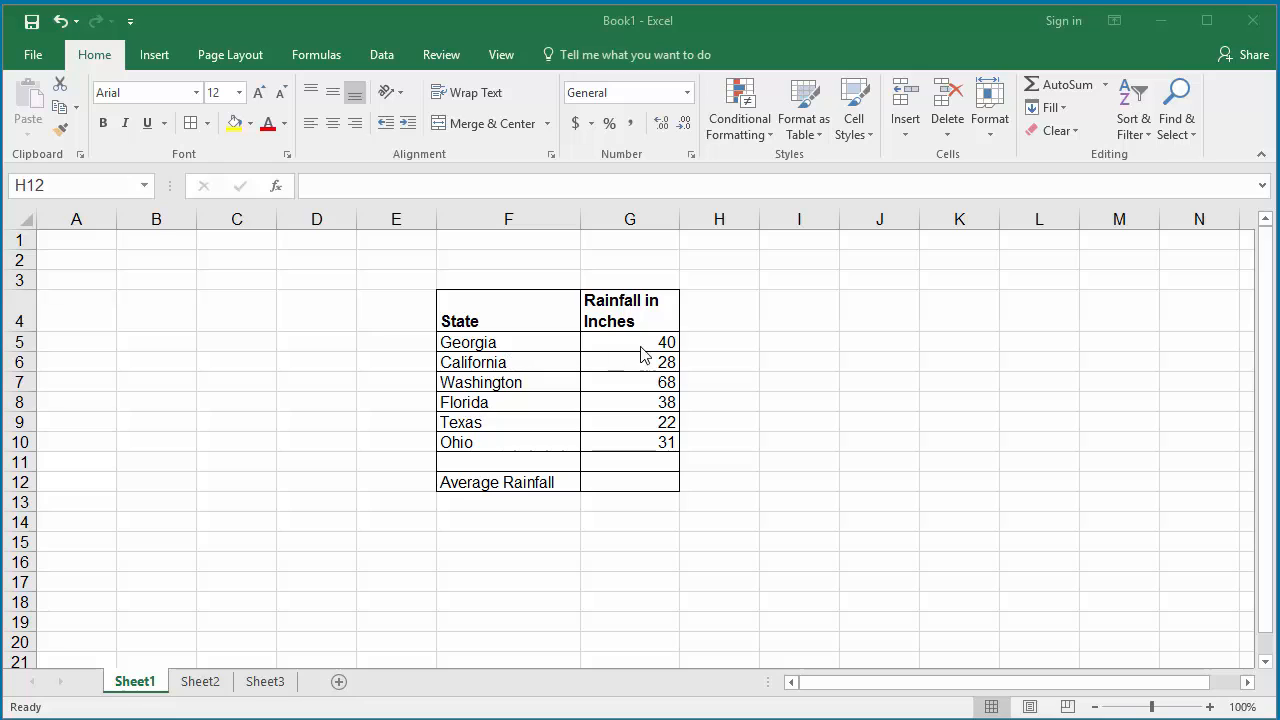
mouse_move(643, 448)
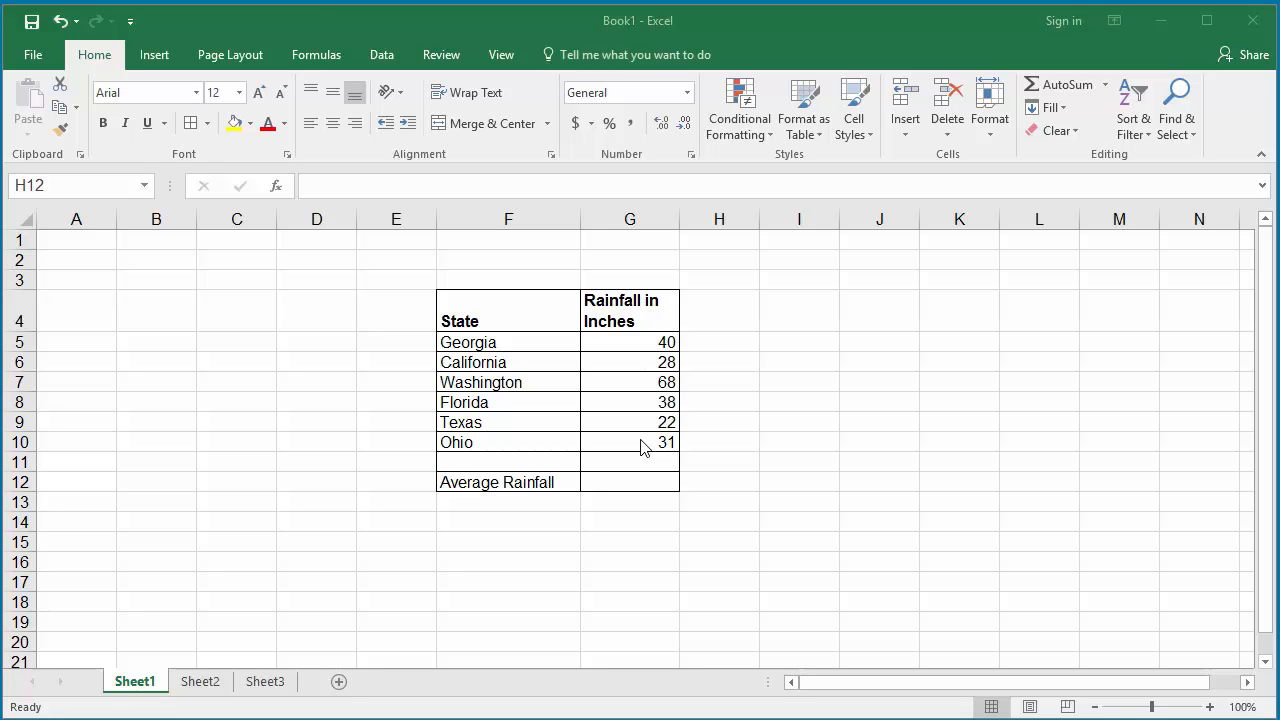
mouse_move(566, 504)
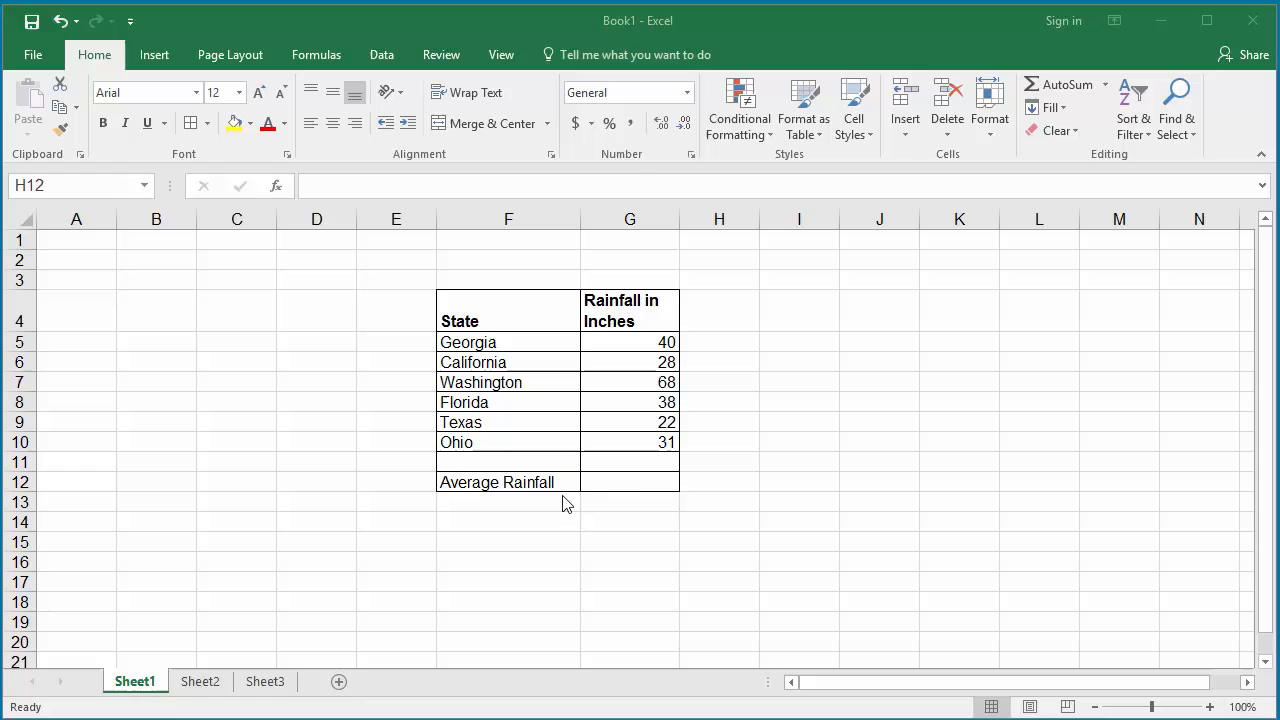
Step: Enter =AVERAGE(G5:G10) in G12 so it shows the six states' average rainfall, 37.8333333
left_click(635, 482)
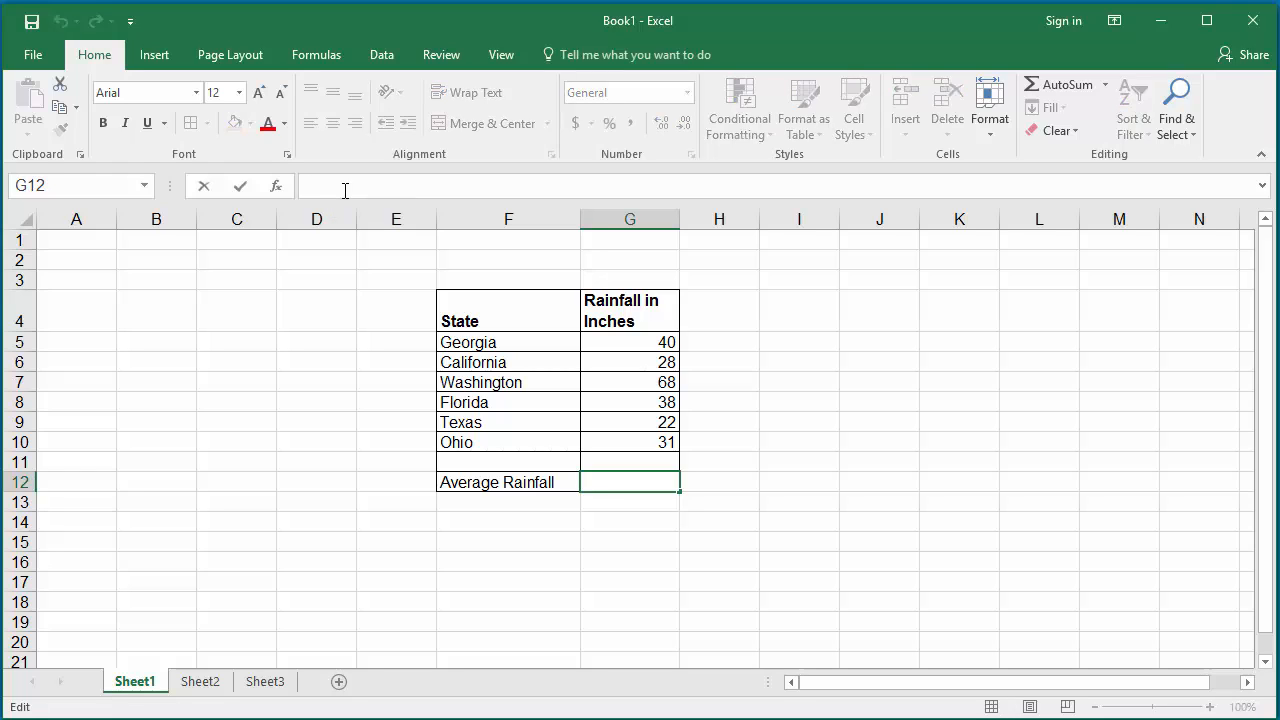
type("=")
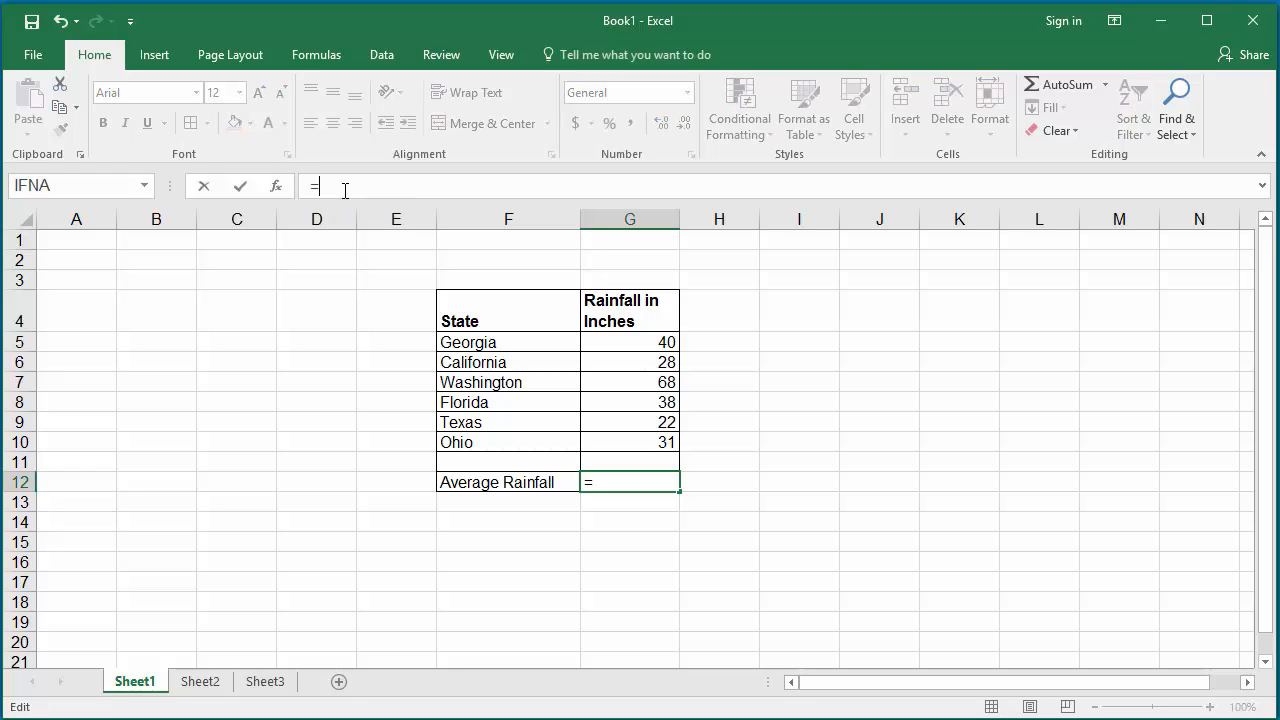
type("AVERAGE(")
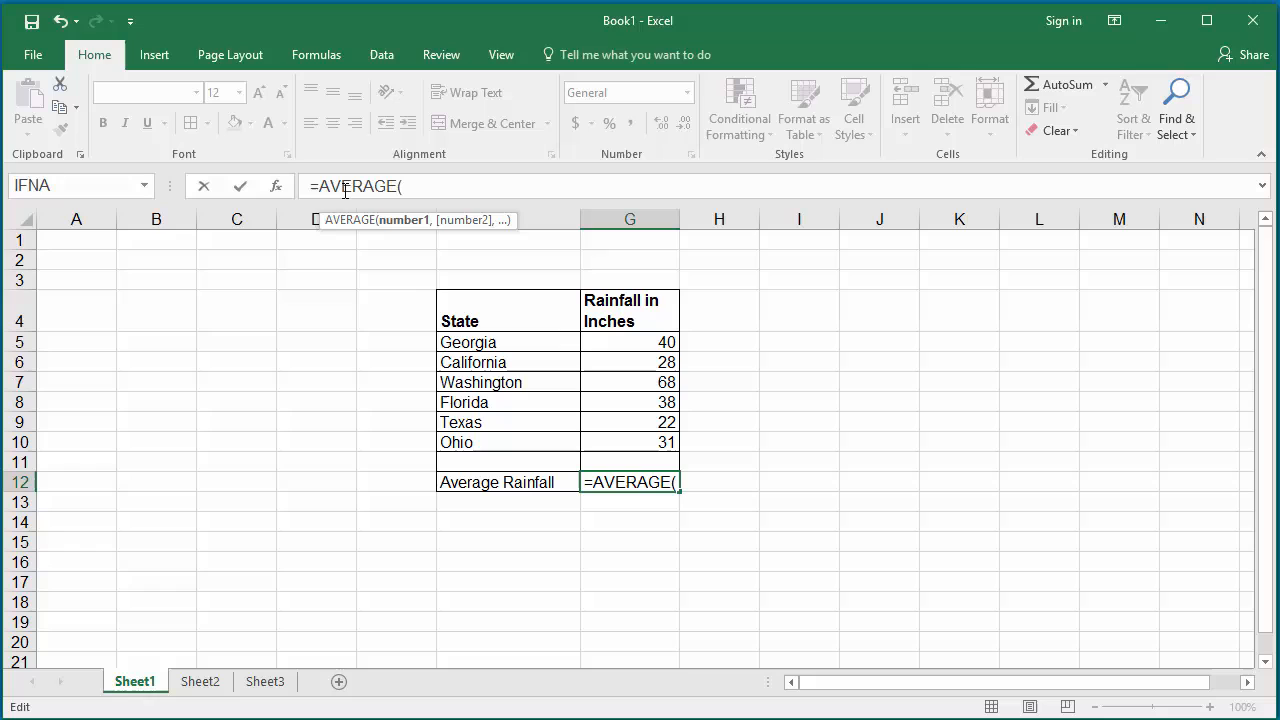
type("G%")
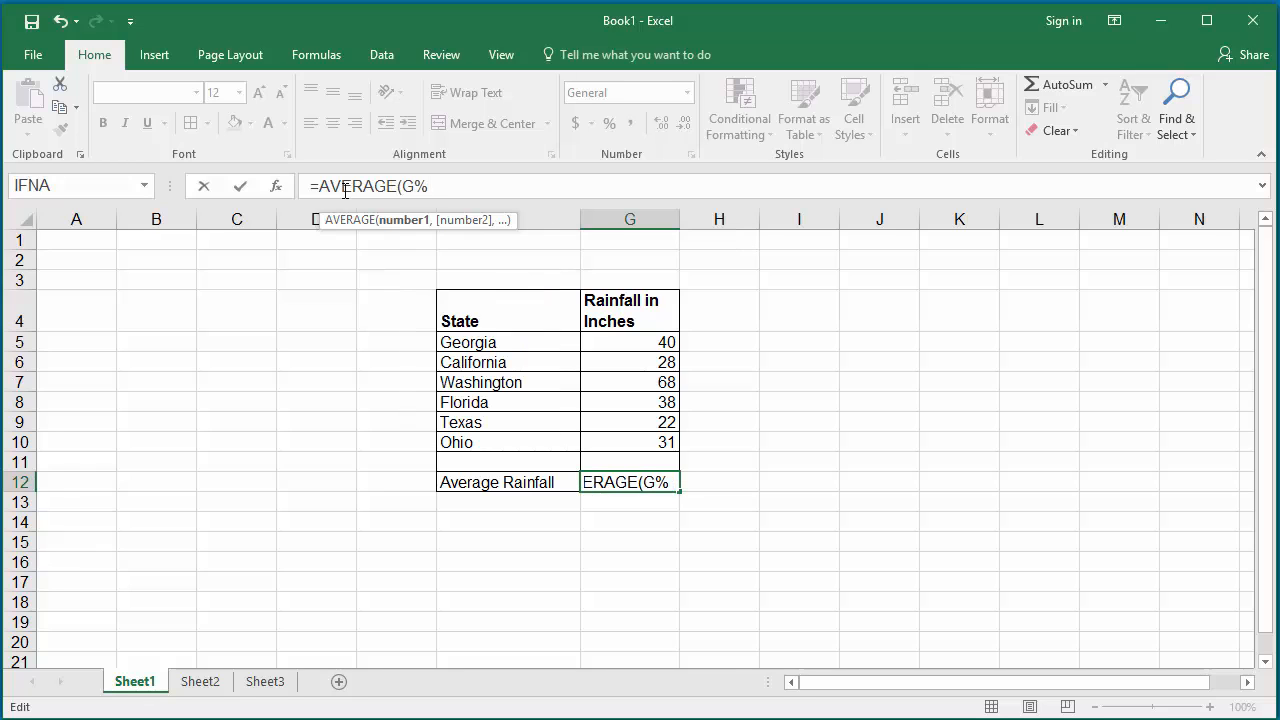
left_click(629, 342)
type("5:G10)")
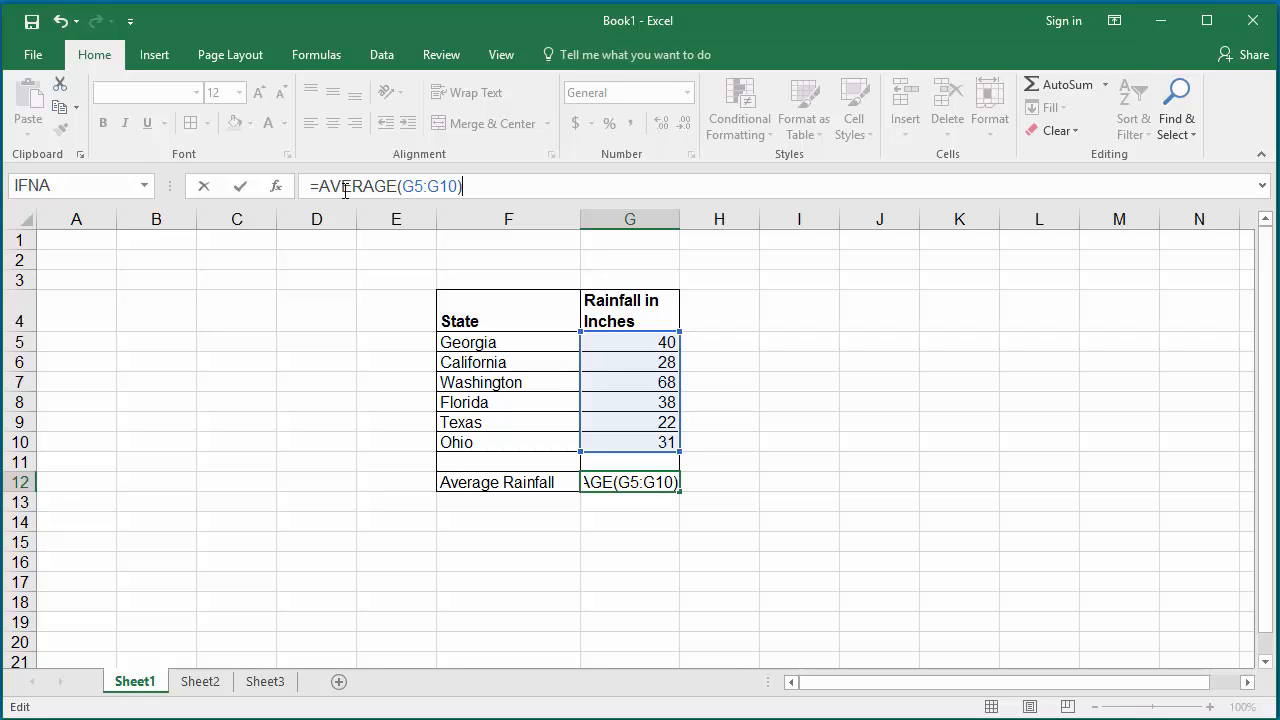
key("Enter")
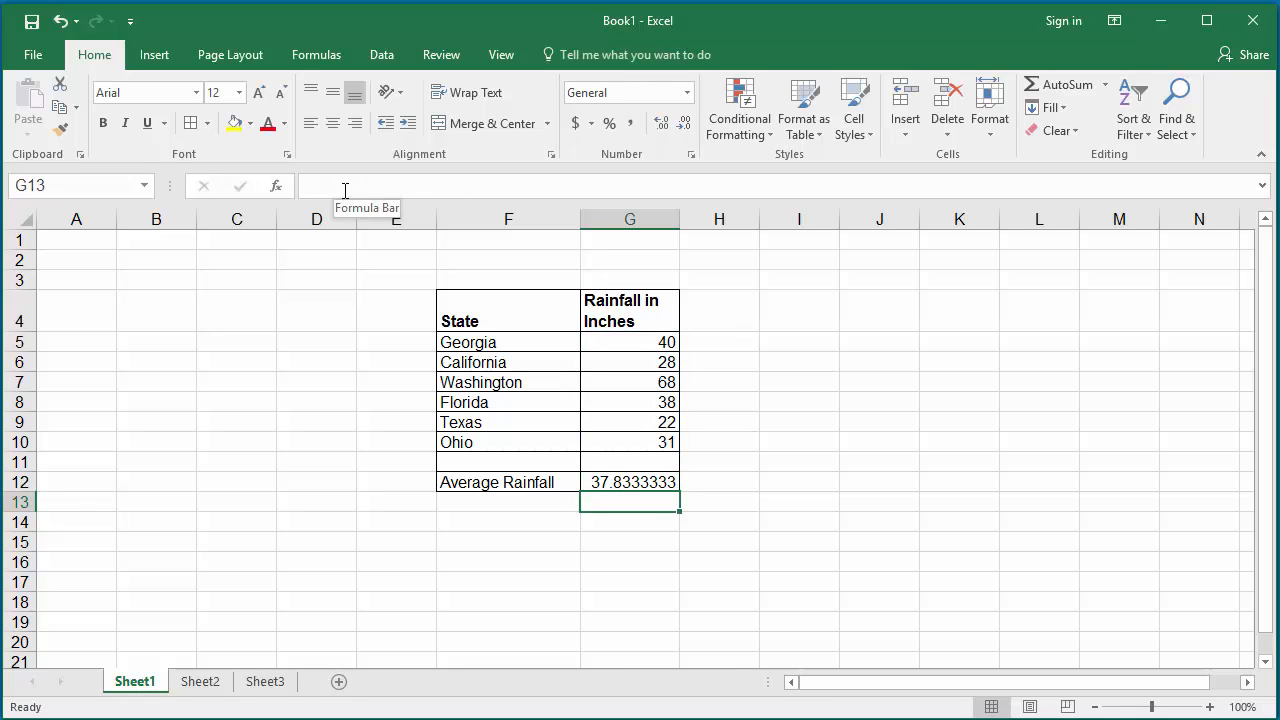